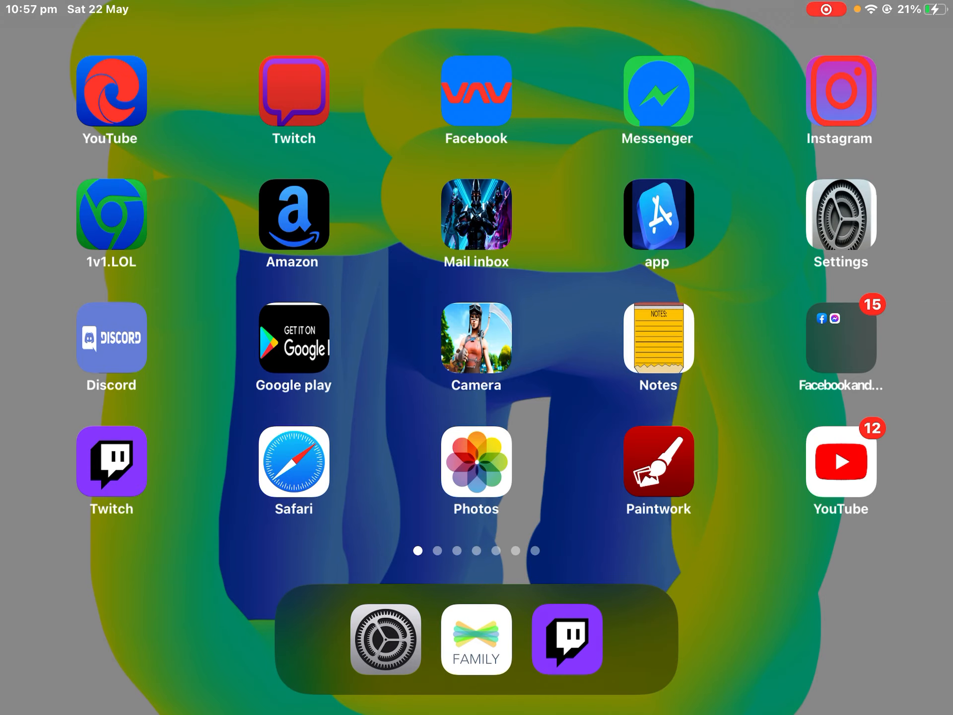
In Settings, set Home Screen & Dock App Icons to More
left_click(384, 638)
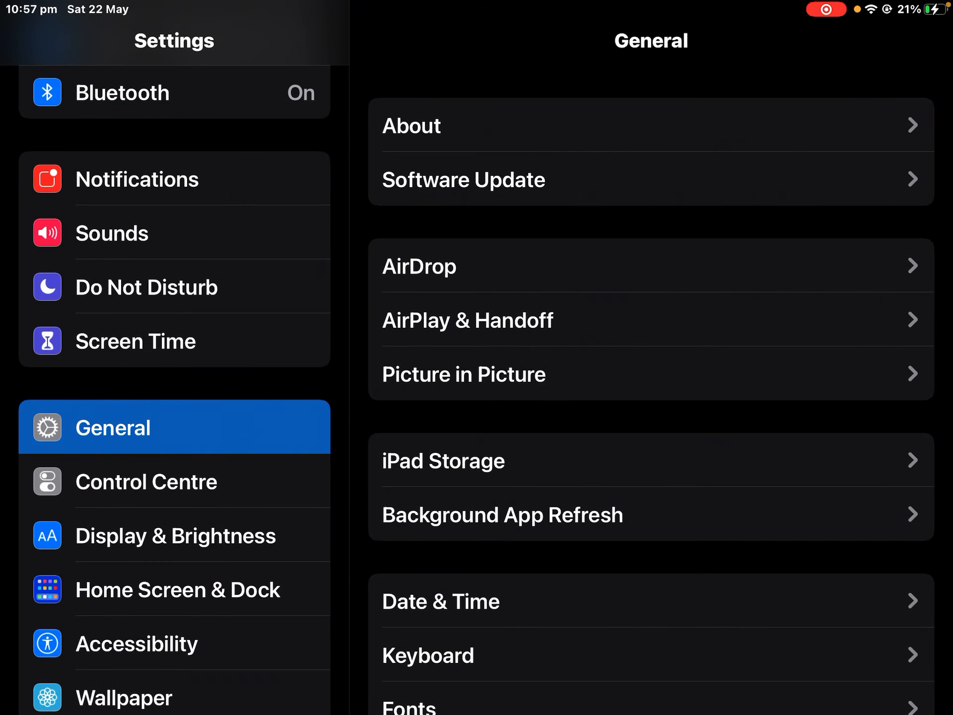
scroll("down", 3)
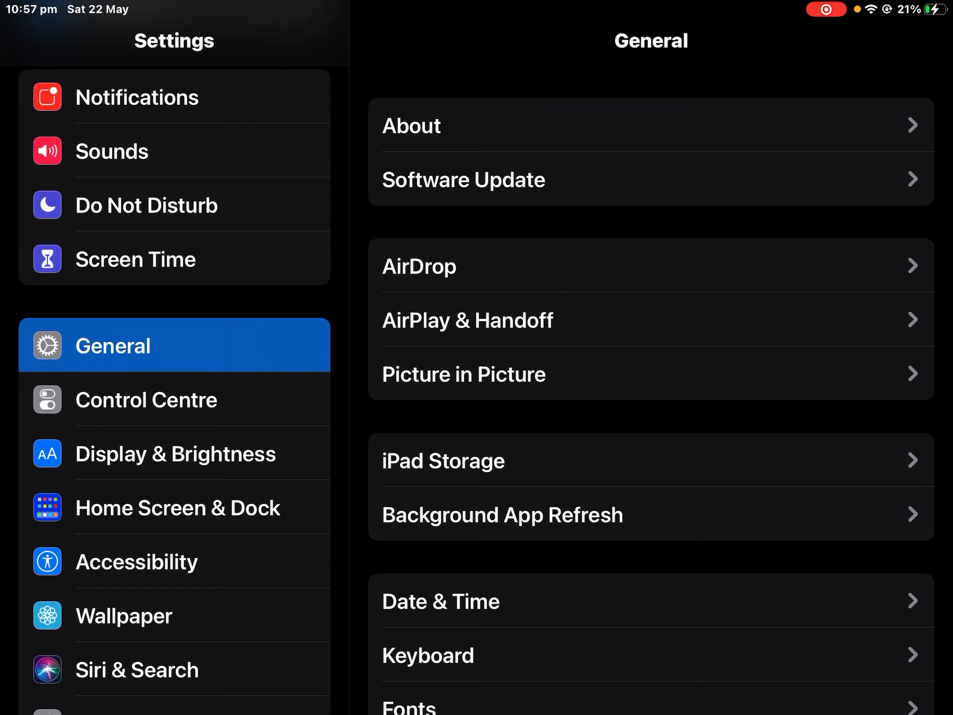
left_click(174, 507)
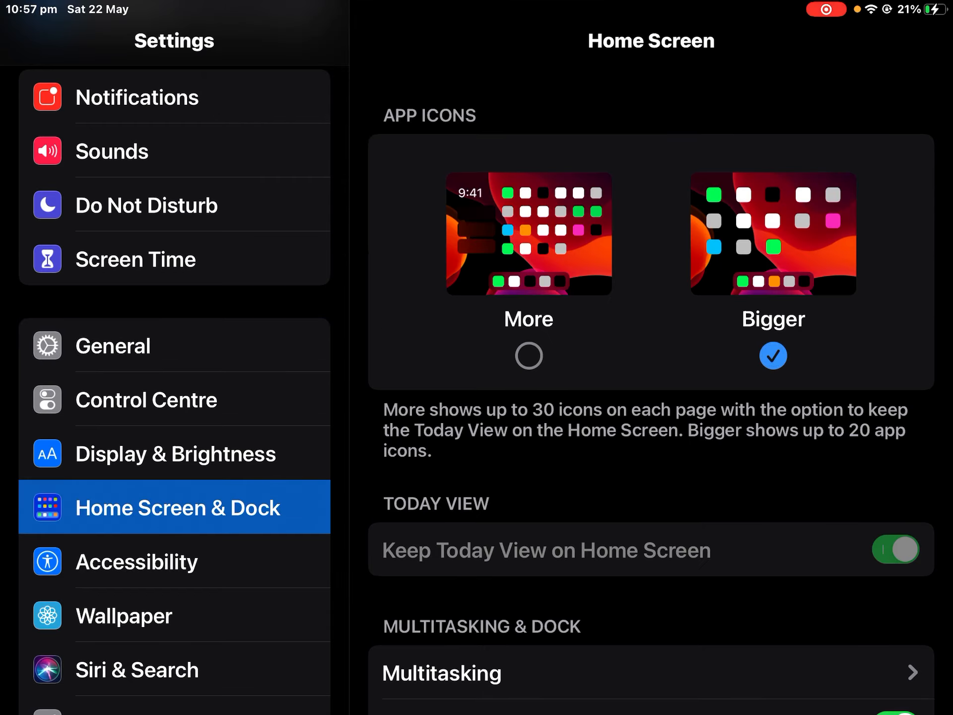
left_click(527, 355)
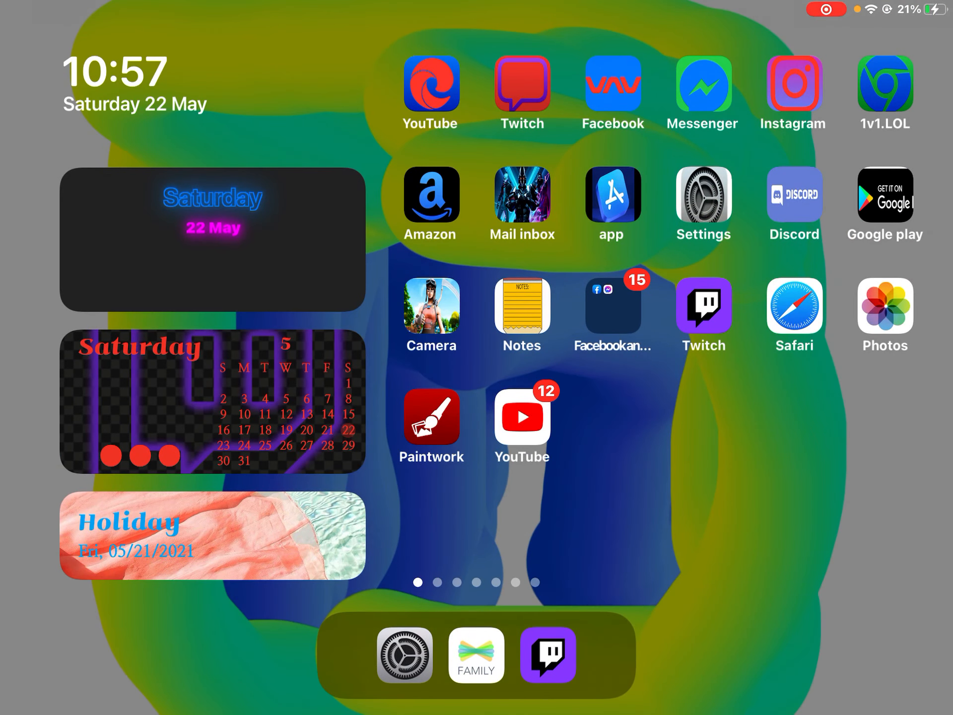
Swipe through the Home Screen pages, swap Twitch for Widgetsmith in the dock, and pick up Photowidget
scroll("left", 3)
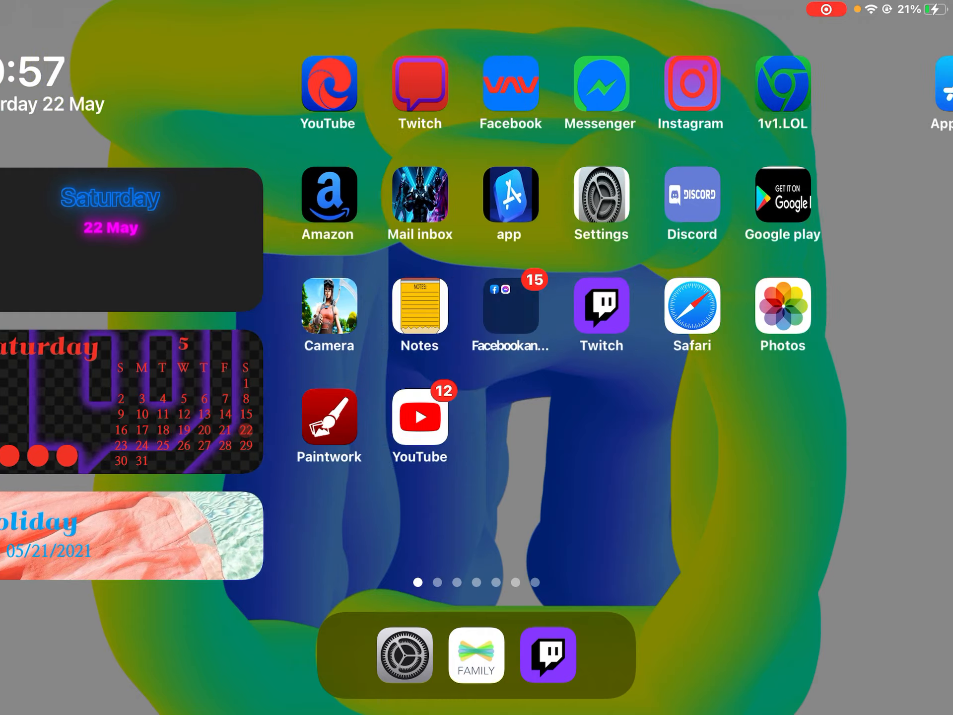
scroll("left", 3)
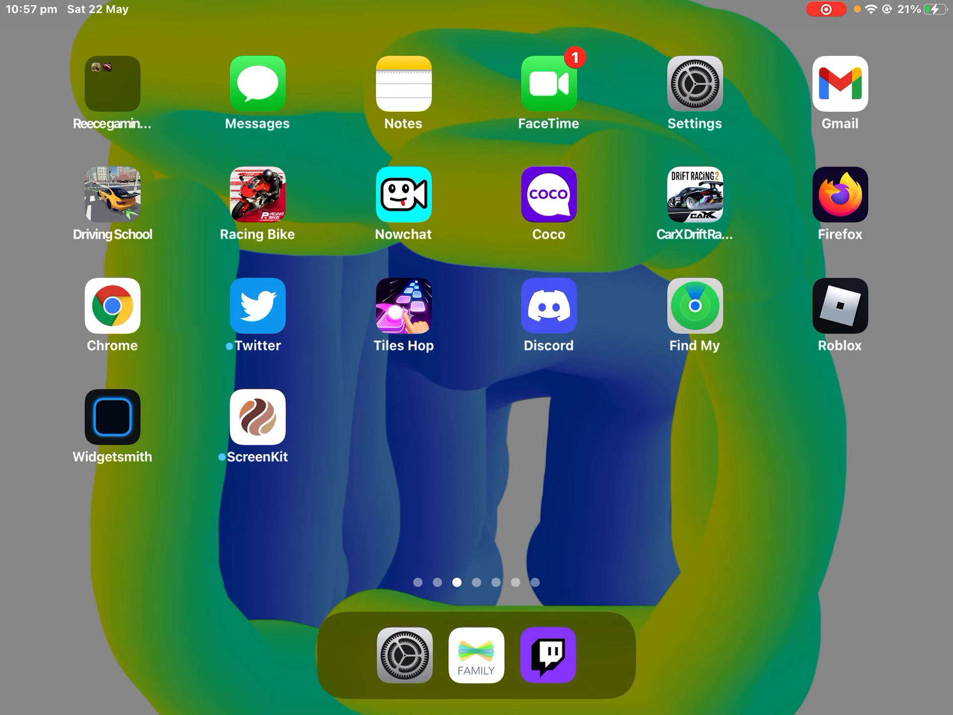
scroll("left", 3)
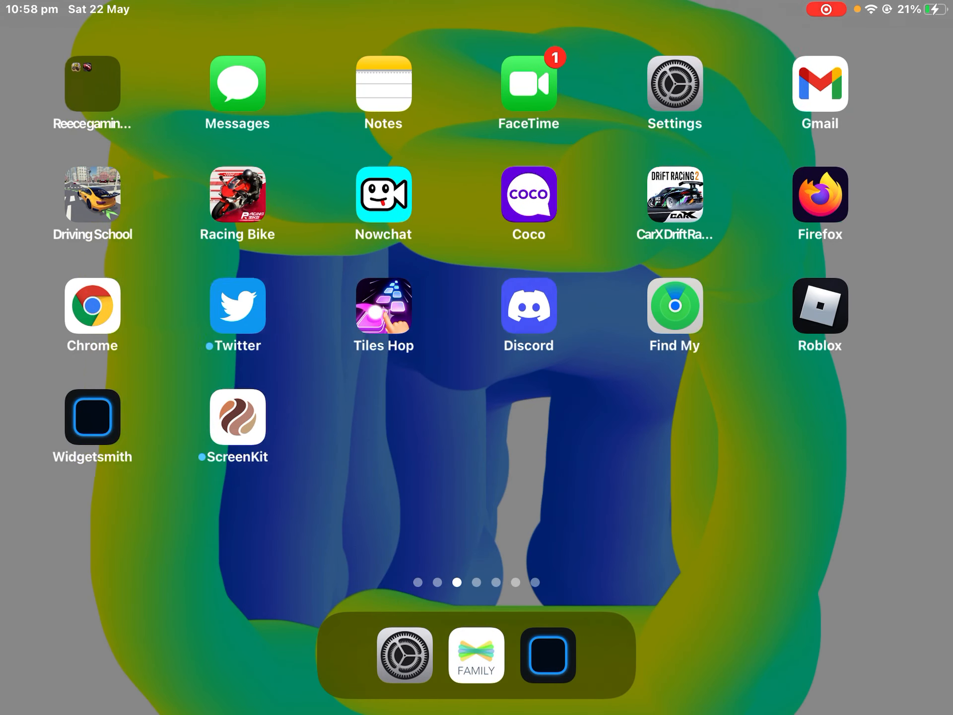
scroll("left", 3)
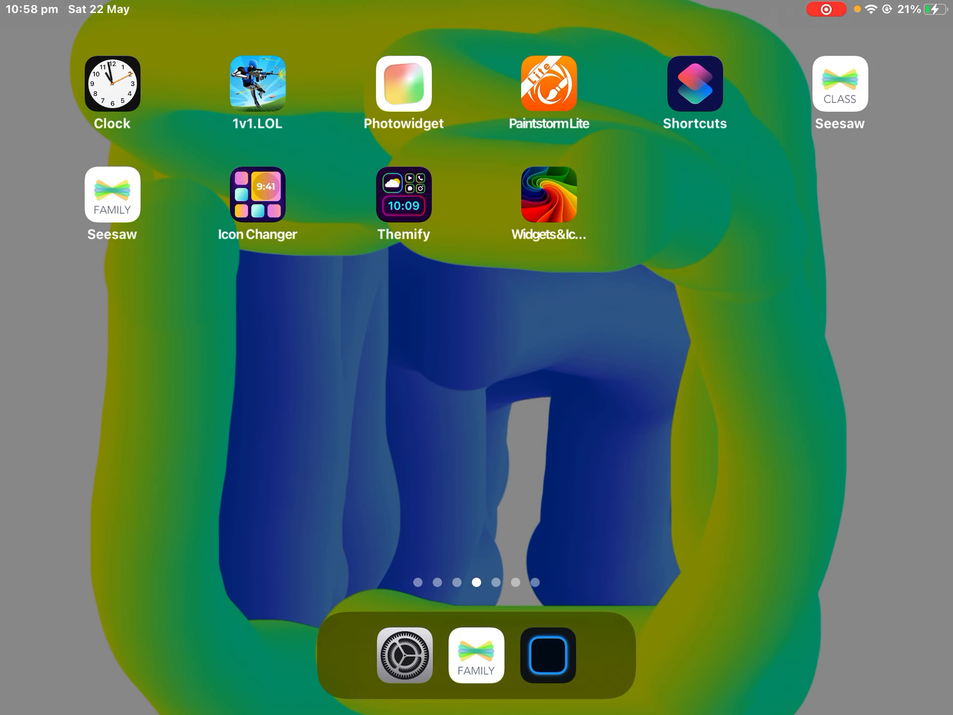
scroll("left", 3)
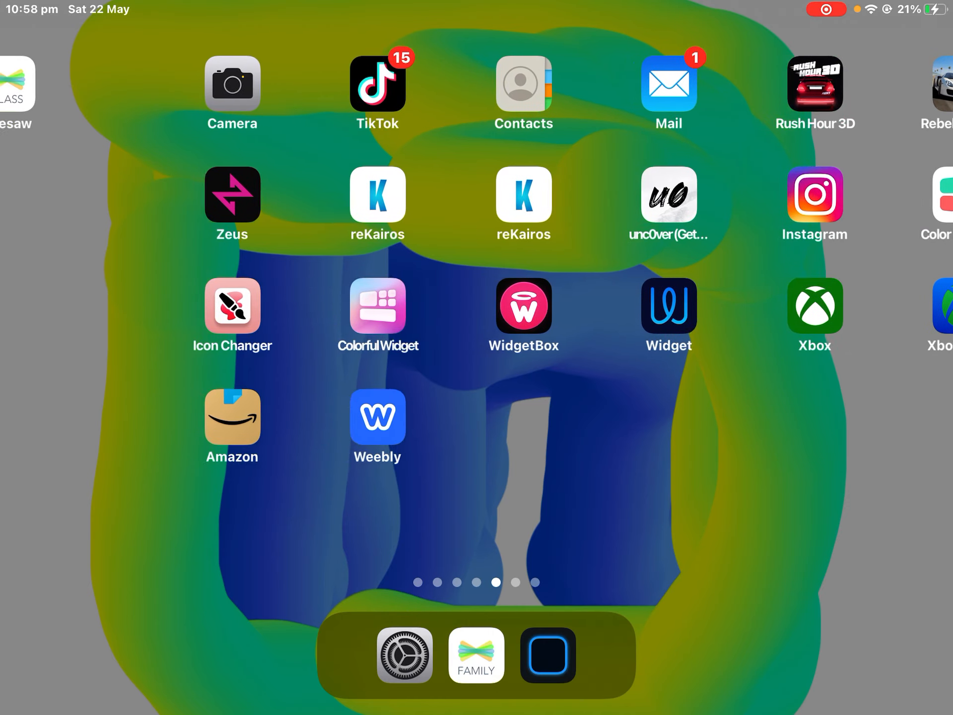
scroll("left", 3)
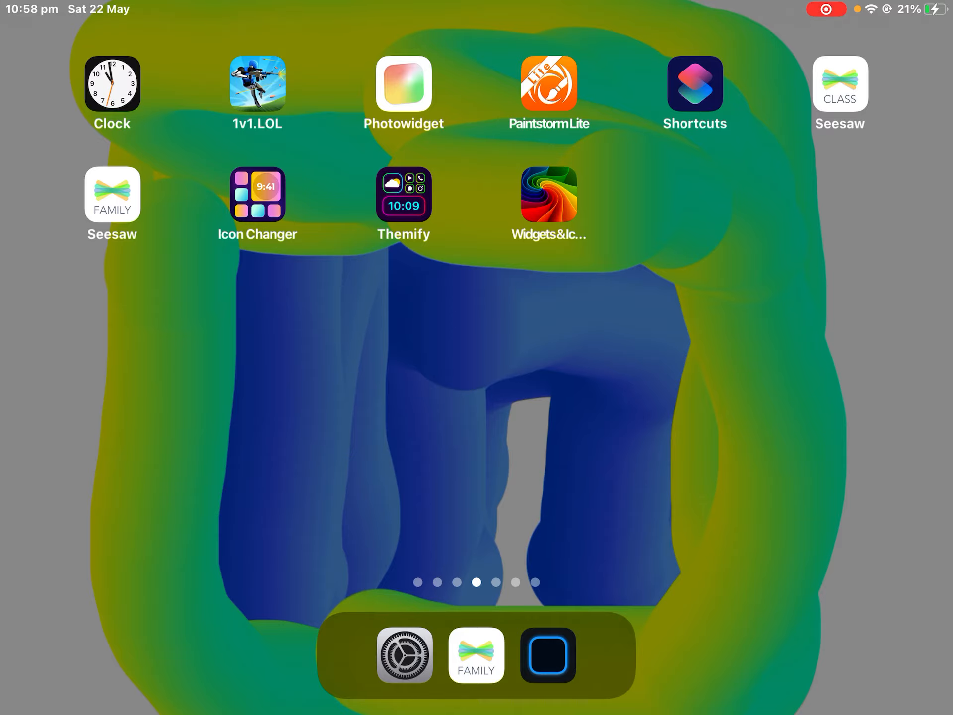
left_click(403, 84)
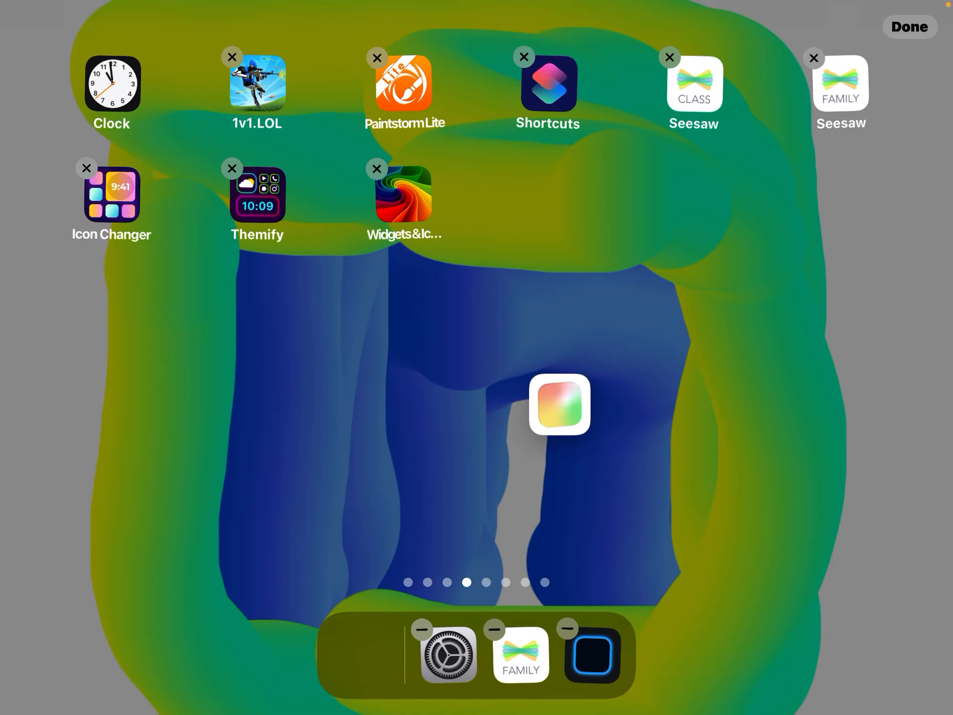
Move Photowidget after Widgets&Icons at the end of the second row, then swipe back through pages
left_click_drag(558, 404, 547, 194)
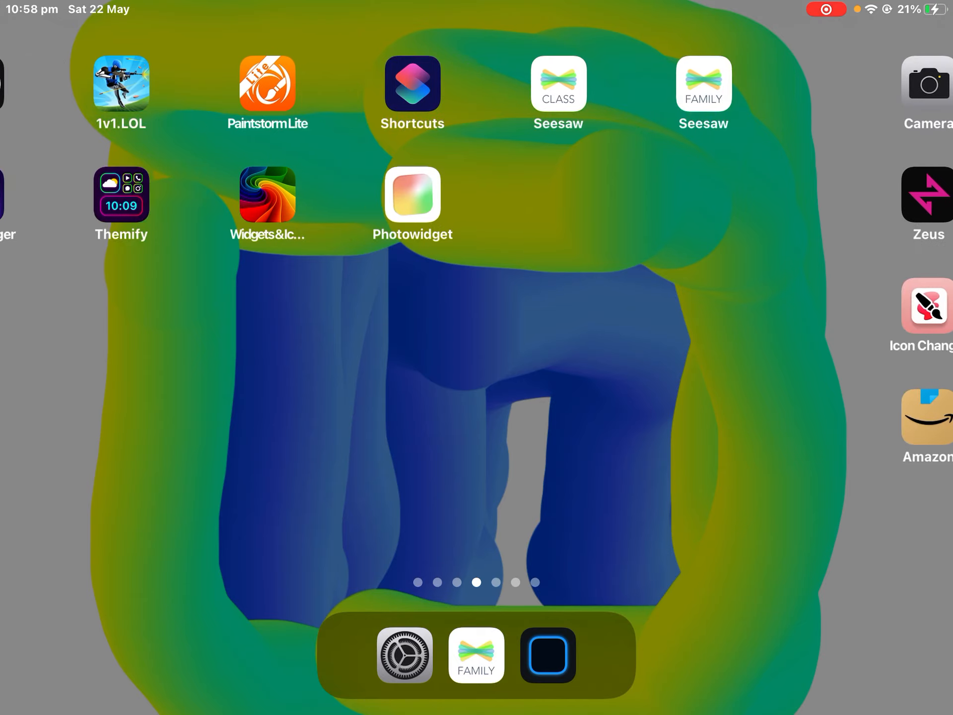
scroll("left", 3)
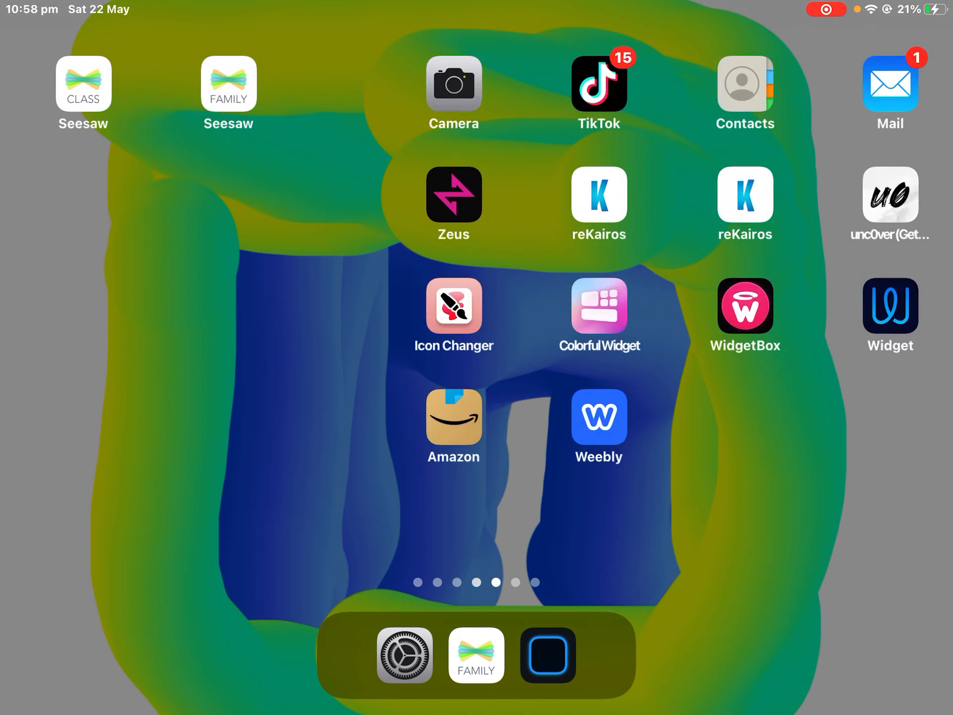
scroll("left", 3)
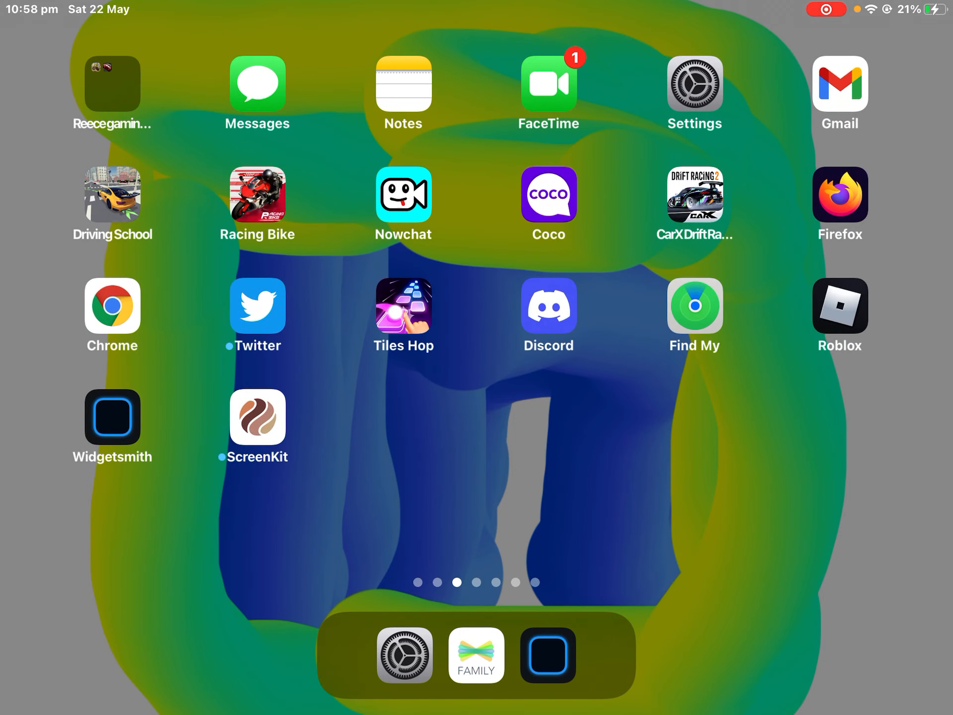
scroll("left", 3)
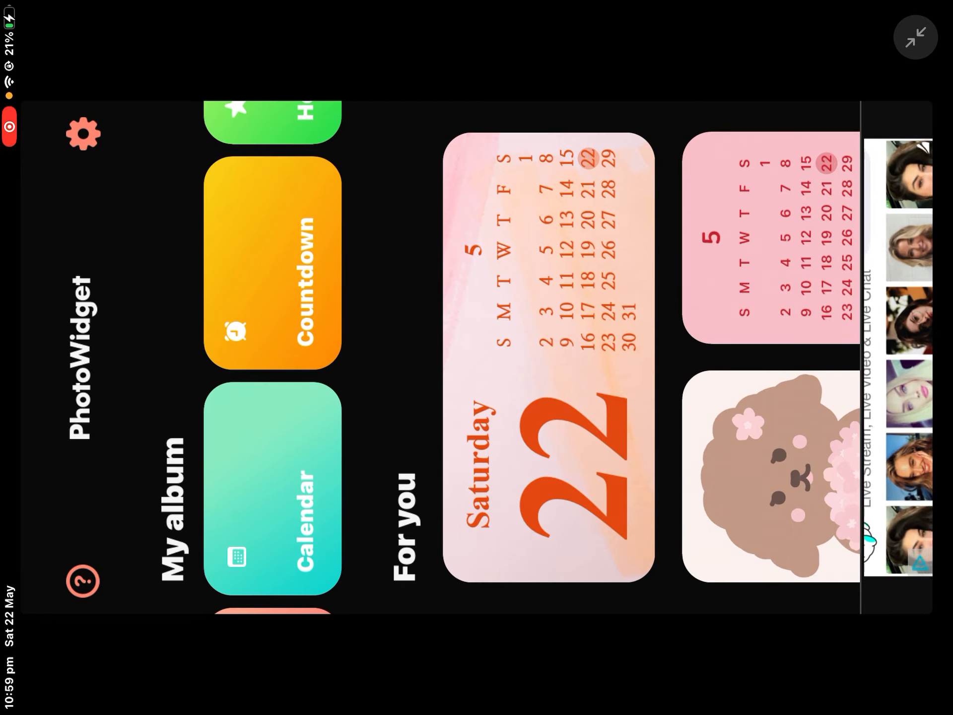
Open the Calendar collection under My album and start Create Album
scroll("down", 3)
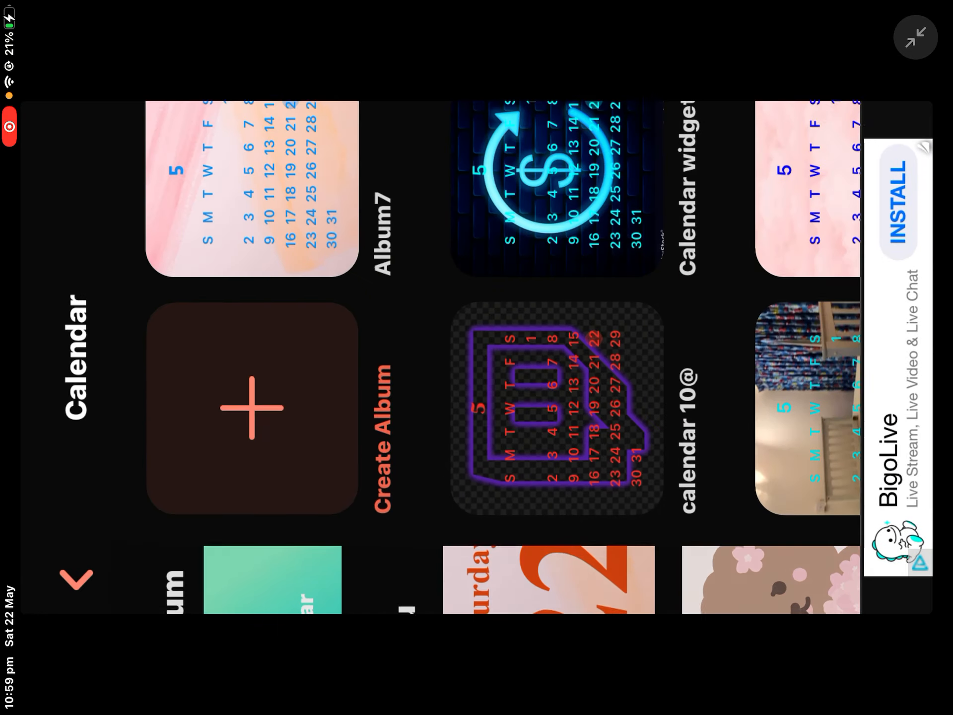
left_click(255, 409)
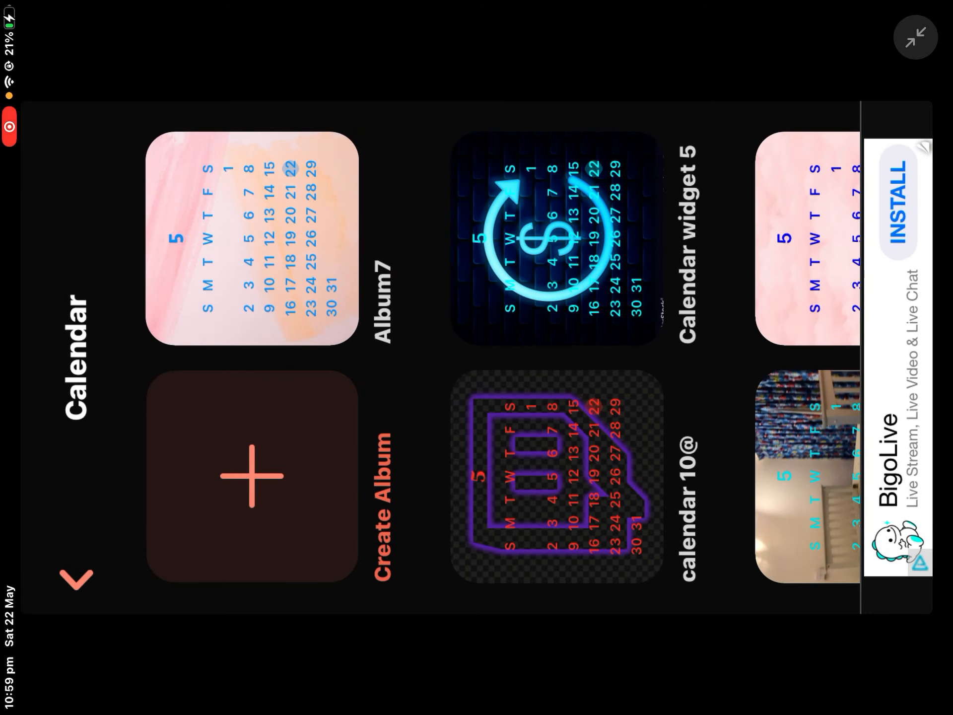
left_click(247, 478)
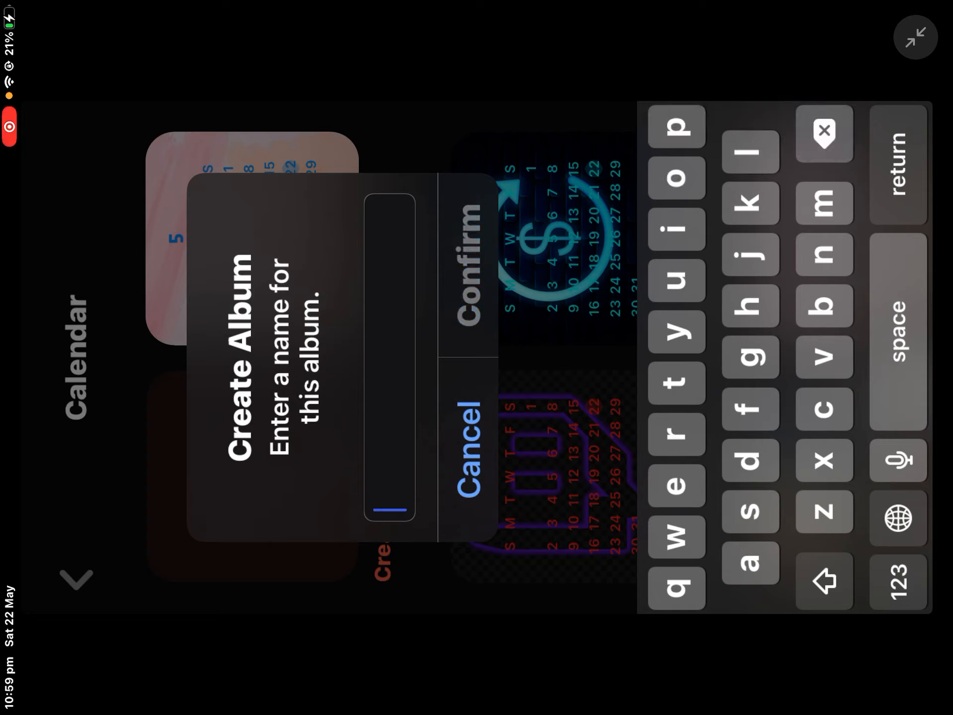
Name the new calendar album 'v1' and confirm
type("v1")
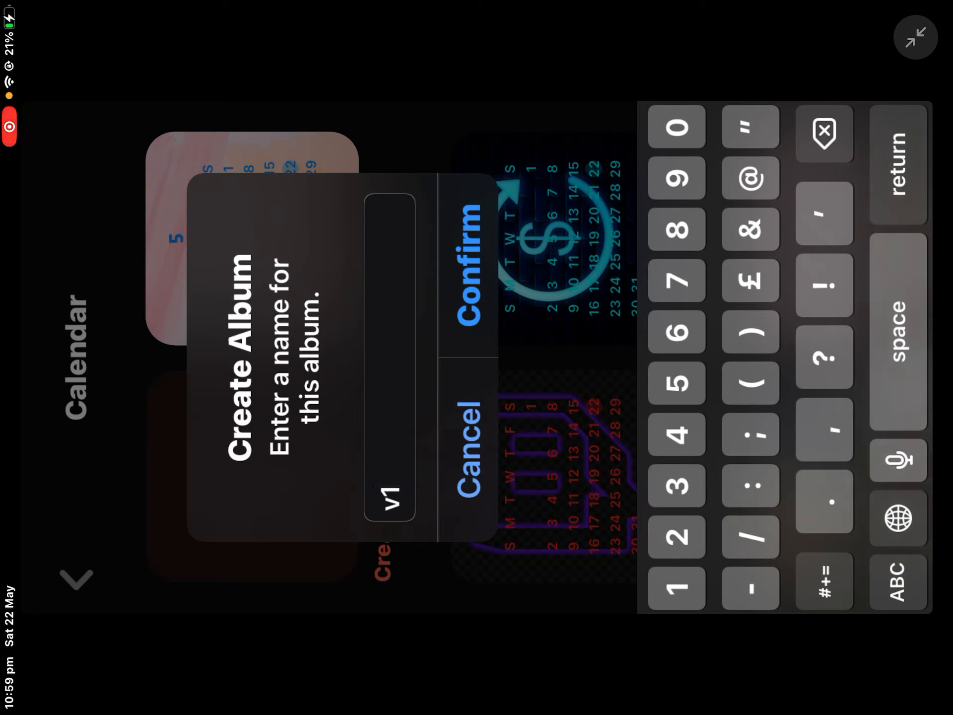
left_click(468, 262)
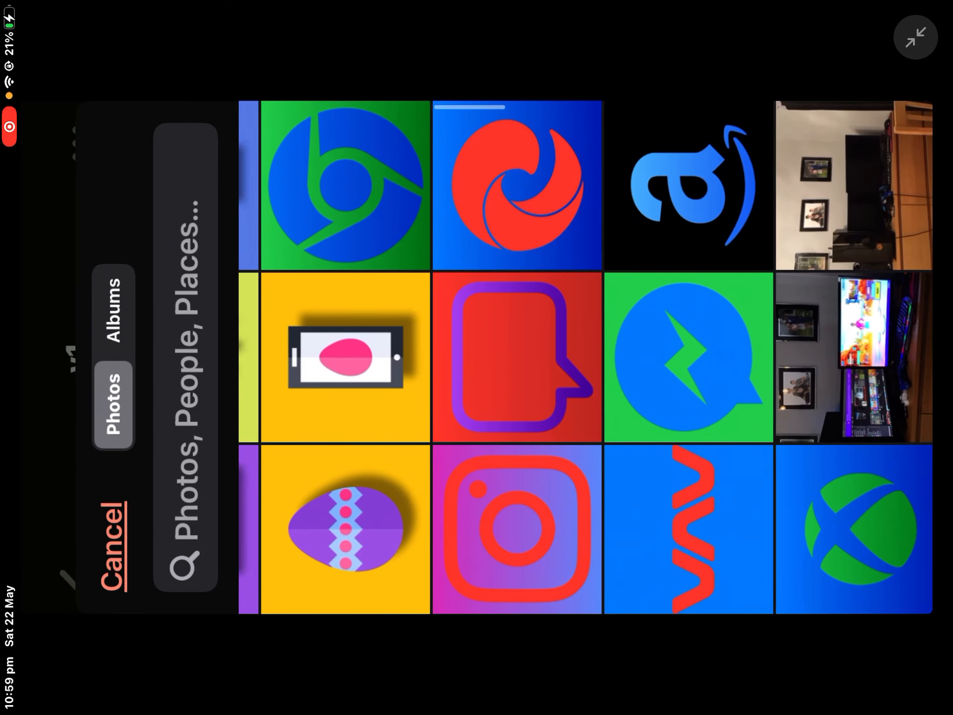
Browse the photo library and pick an image for the v1 album
scroll("left", 3)
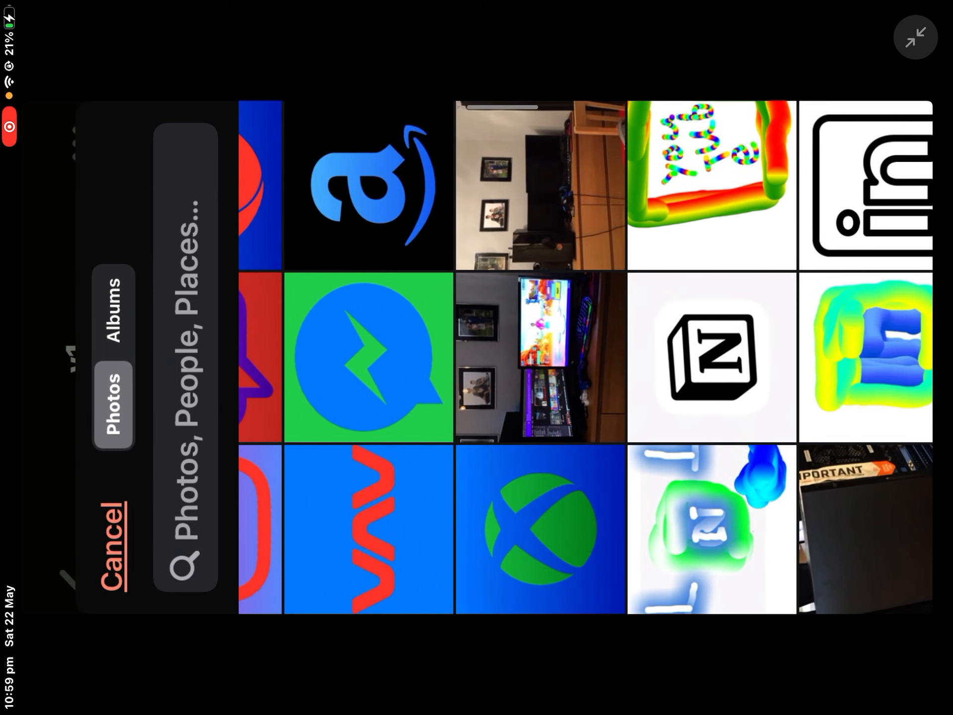
scroll("left", 3)
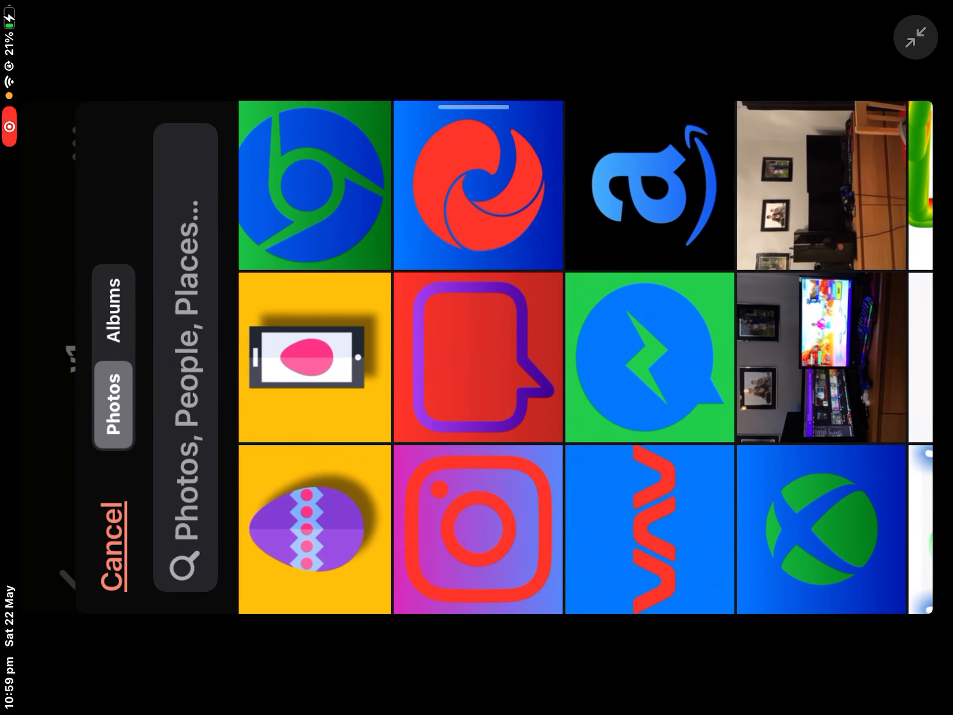
left_click(649, 185)
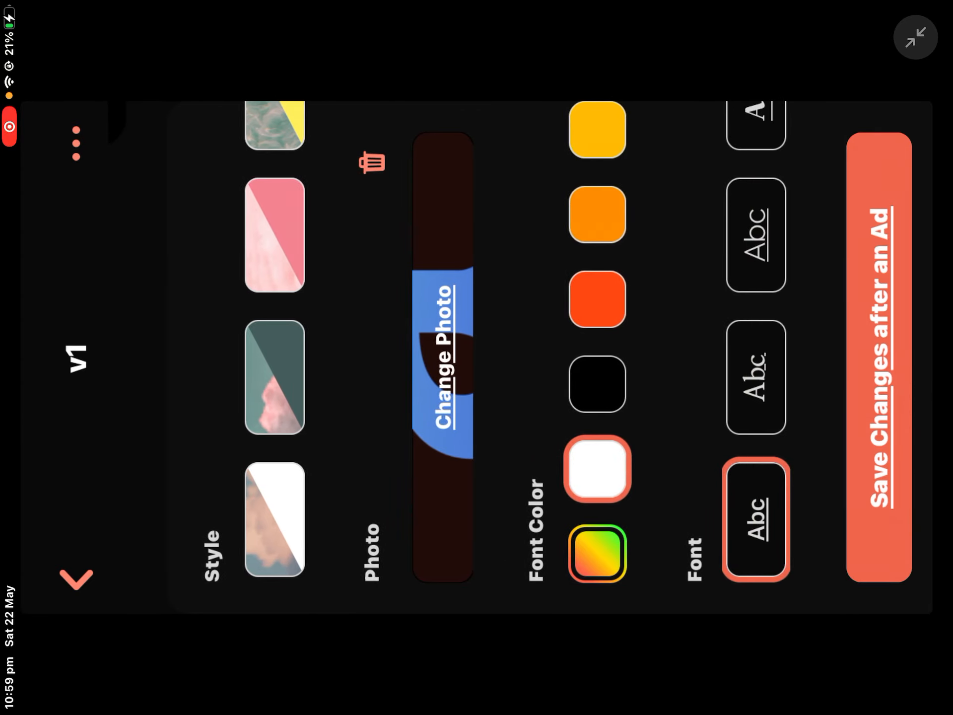
Choose light blue under Font Color and the italic Abc font for v1
scroll("down", 3)
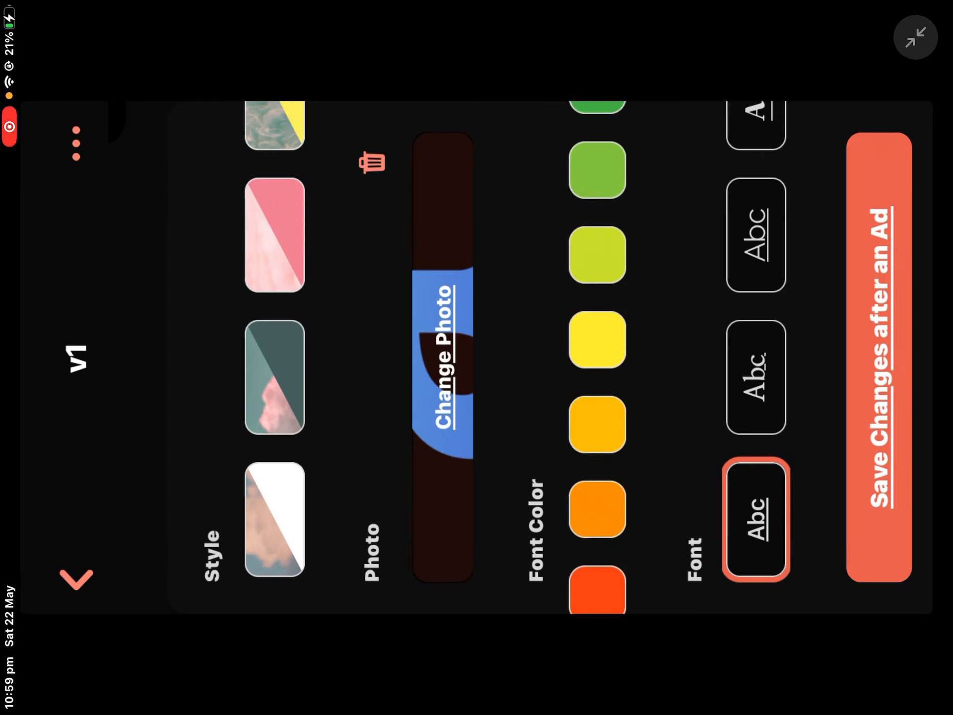
scroll("down", 3)
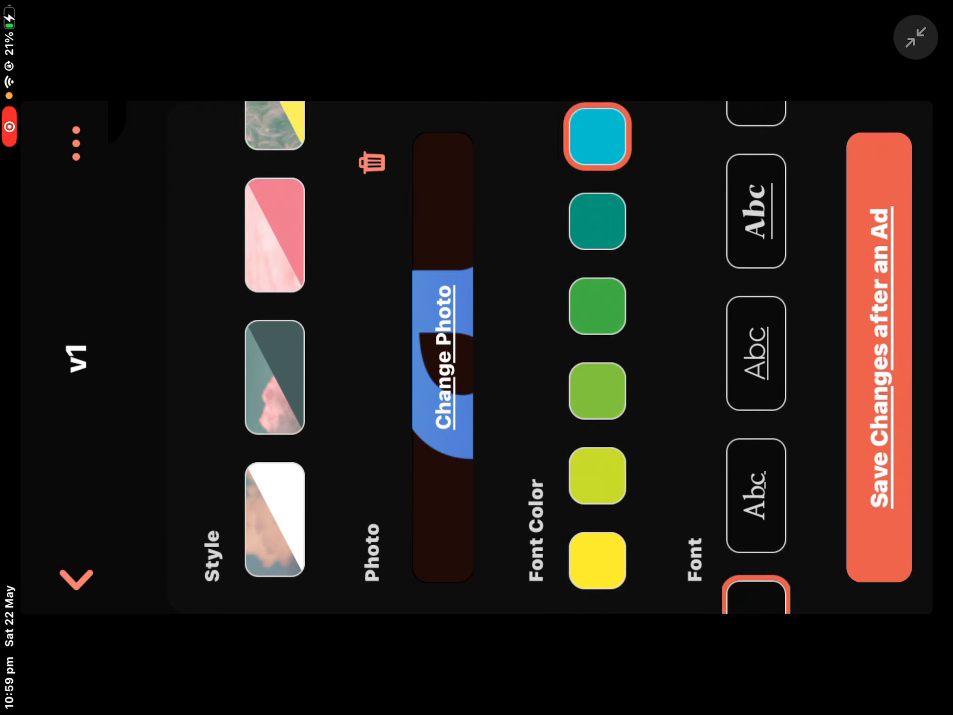
scroll("down", 3)
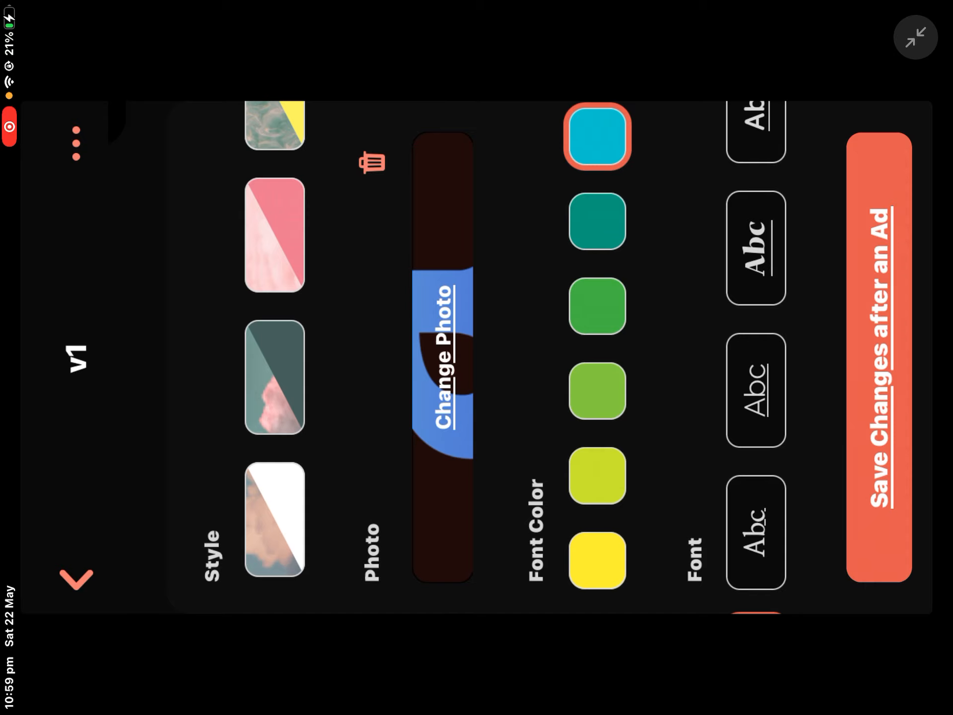
scroll("down", 3)
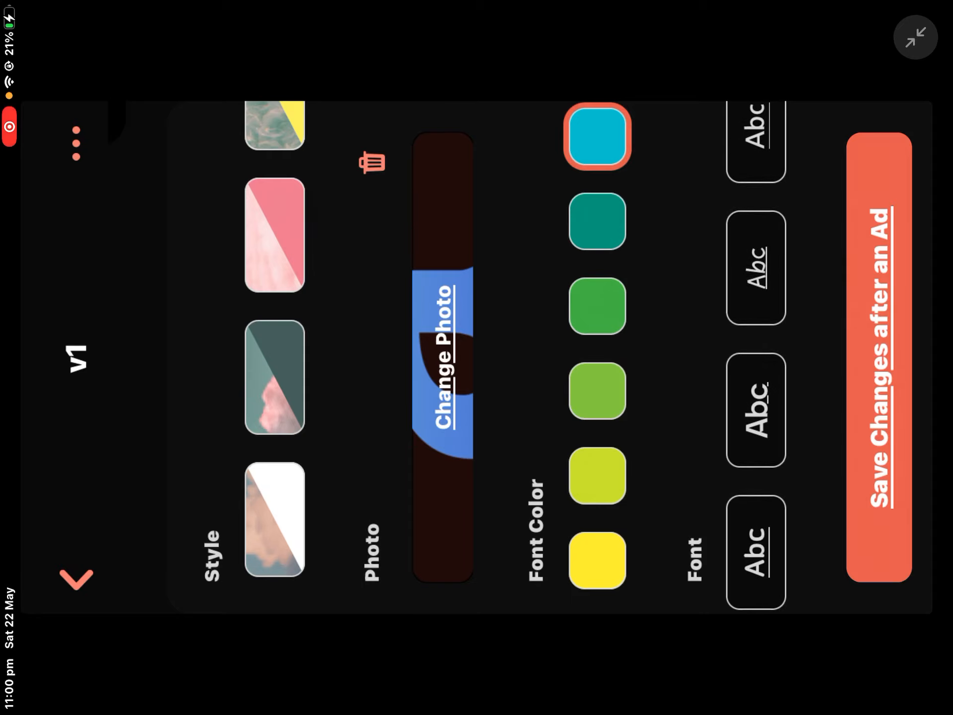
left_click(755, 260)
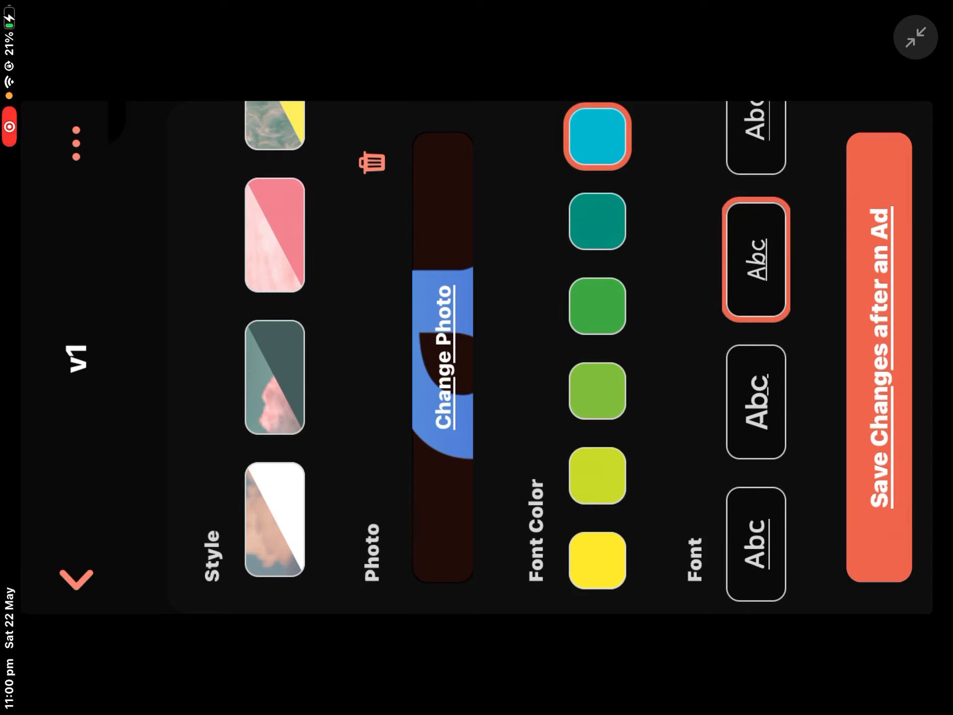